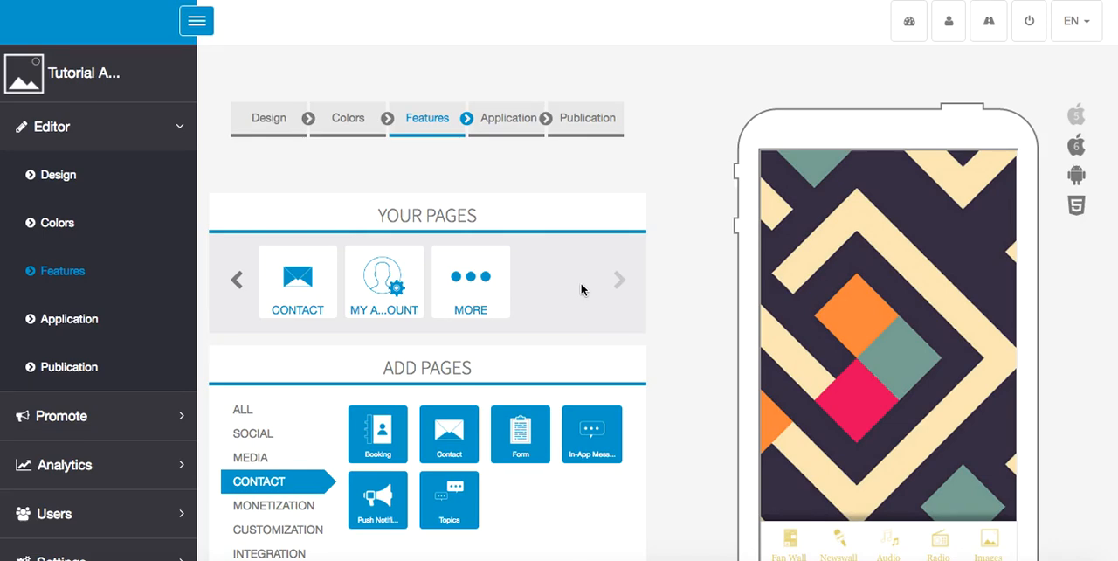
pyautogui.moveTo(594, 339)
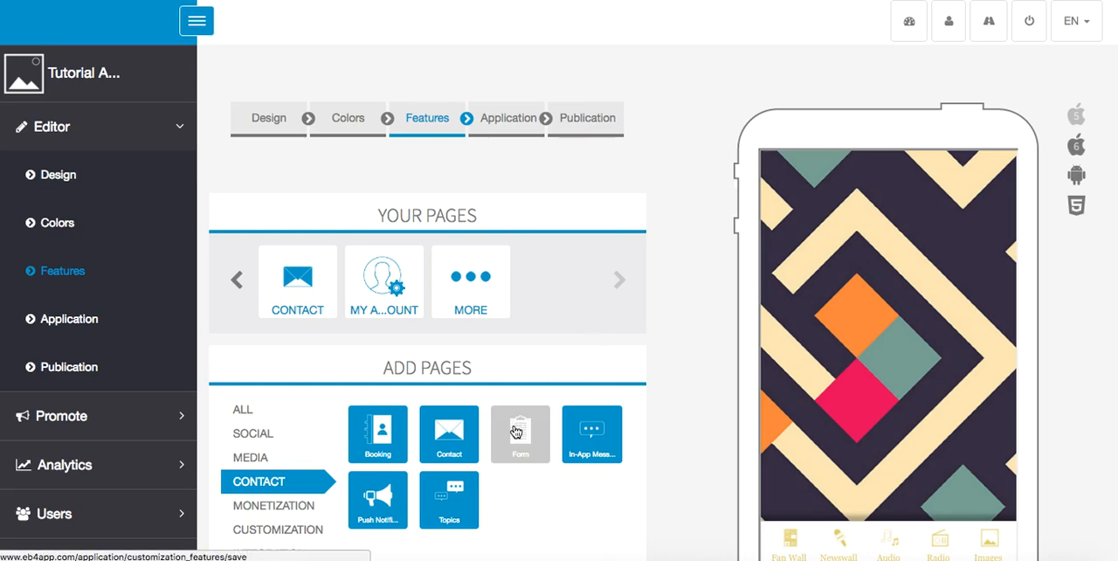
# Step: Add a Form page with a new section titled 'Contact for Services'
pyautogui.click(519, 434)
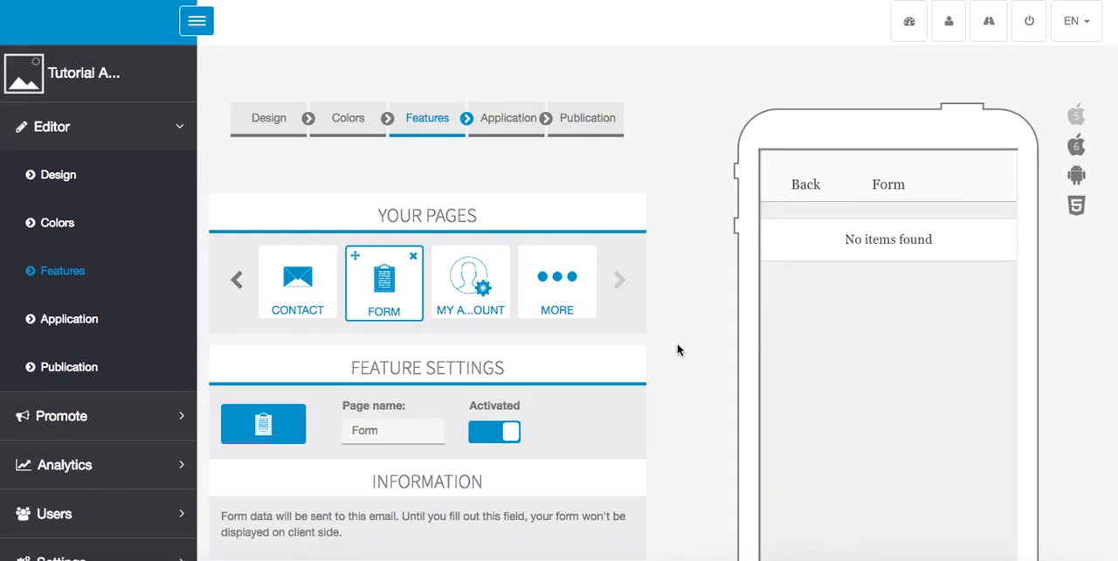
pyautogui.scroll(-3)
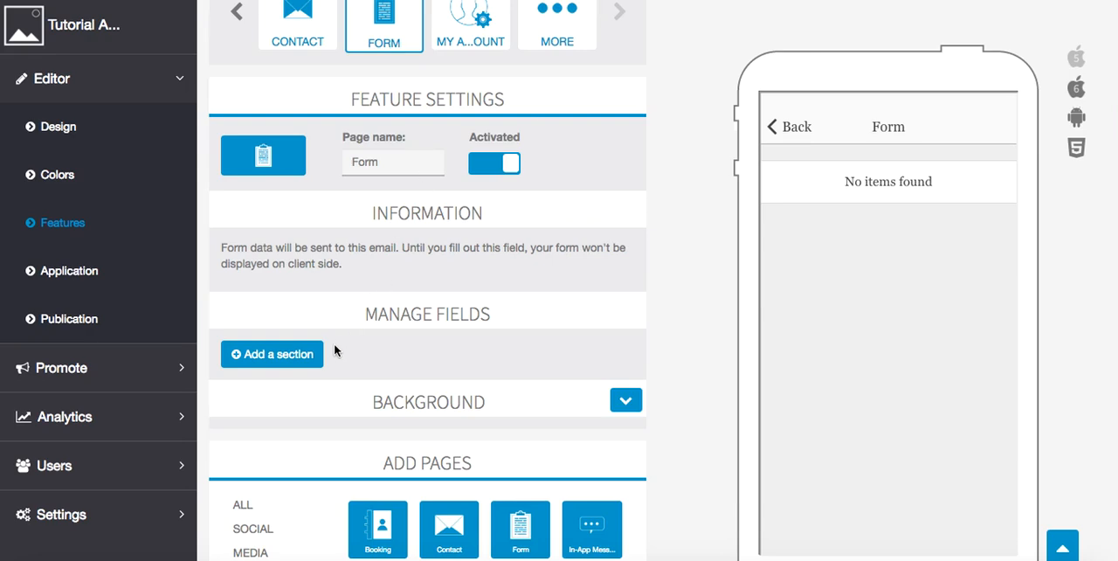
pyautogui.moveTo(271, 354)
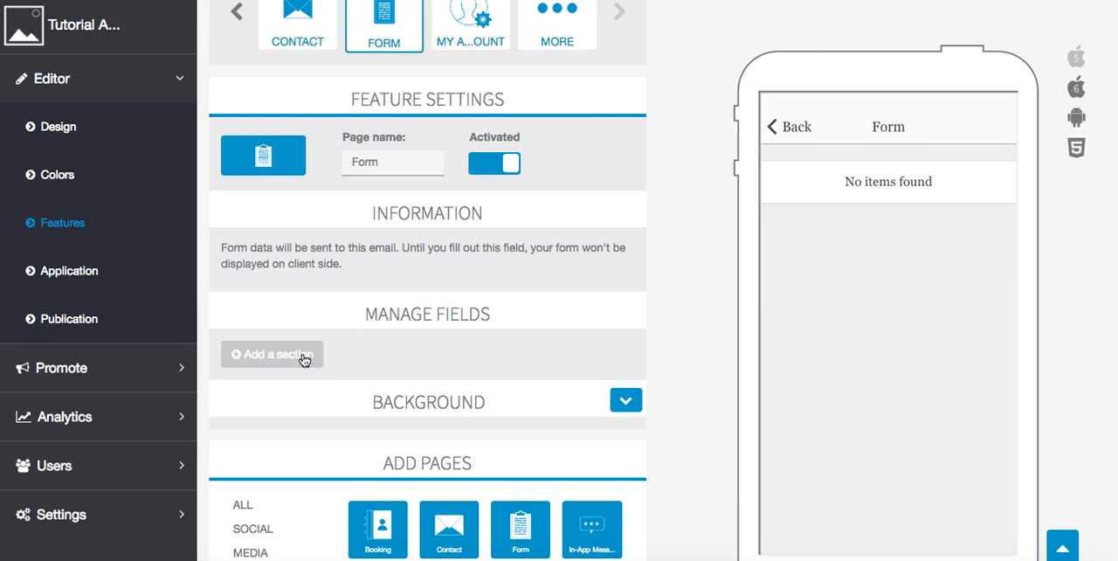
pyautogui.click(272, 354)
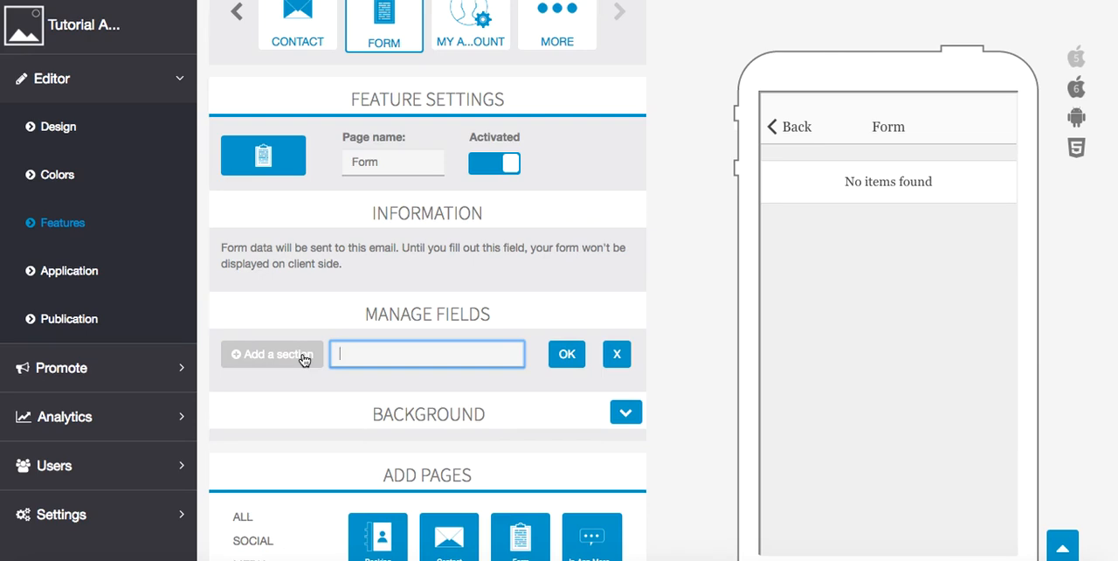
pyautogui.write('Cont')
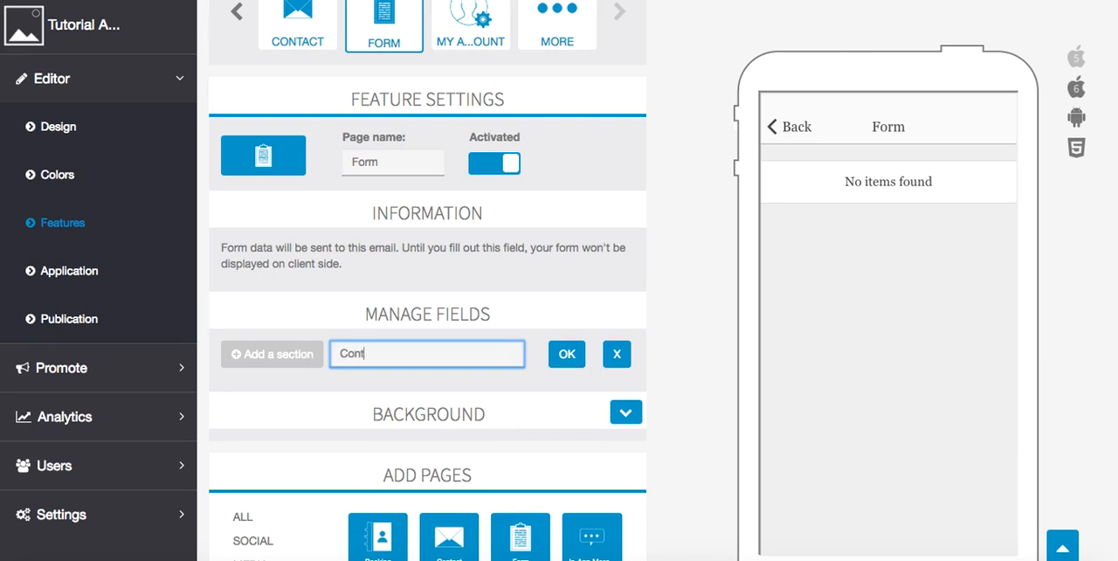
pyautogui.write('act for')
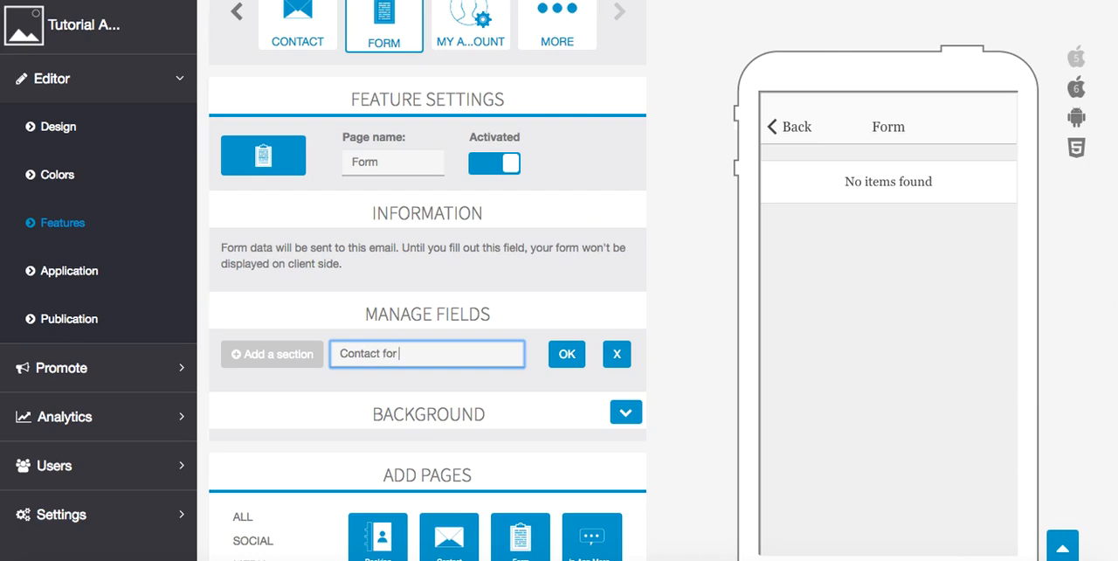
pyautogui.write('Services')
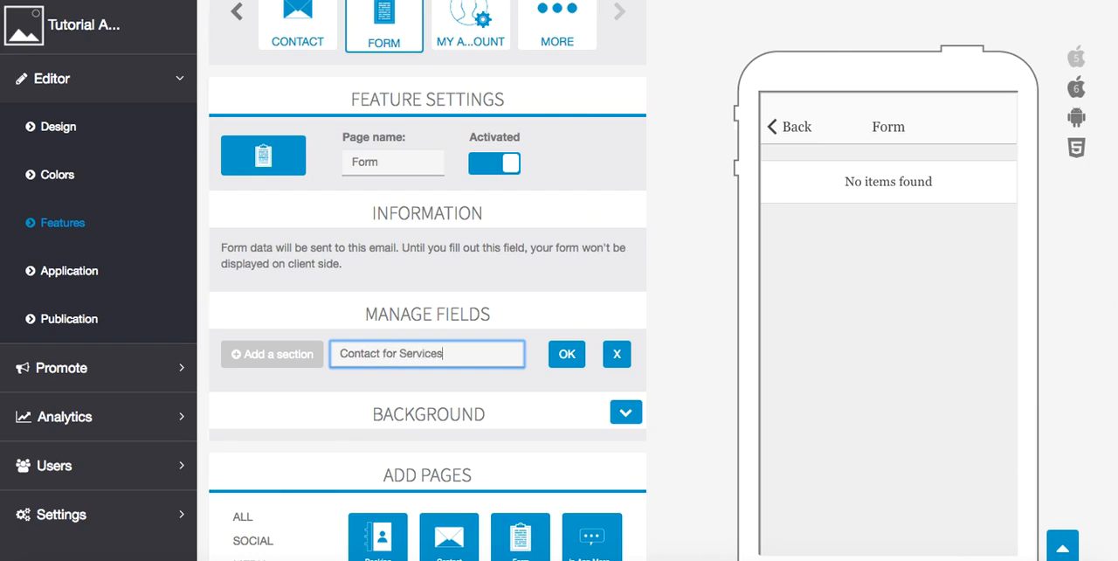
pyautogui.click(566, 354)
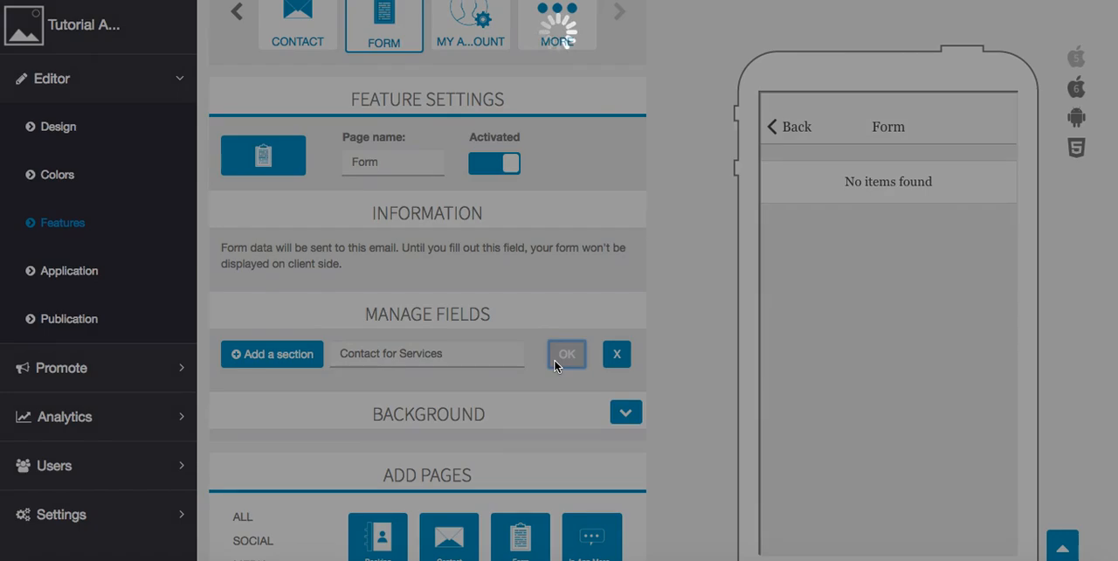
# Step: Set the form's recipient email to the company.com contact address and save it
pyautogui.click(566, 353)
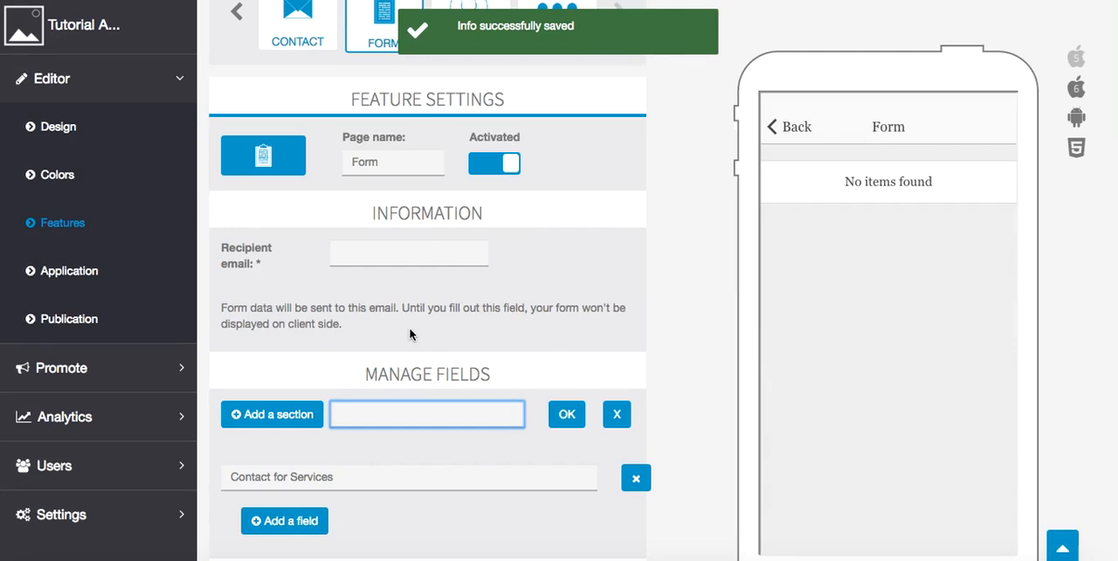
pyautogui.click(408, 253)
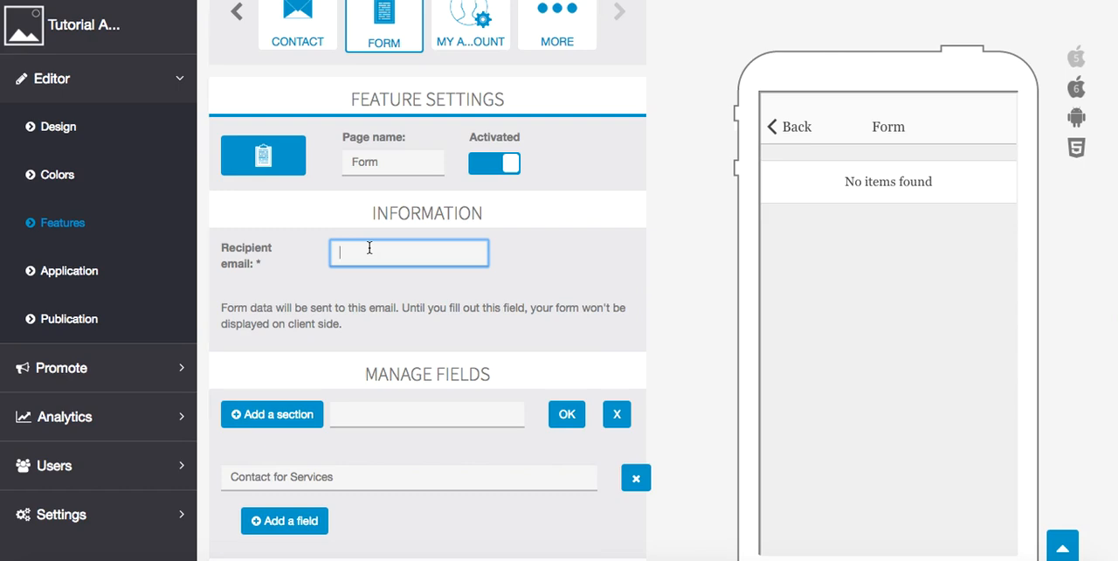
pyautogui.write('contact@')
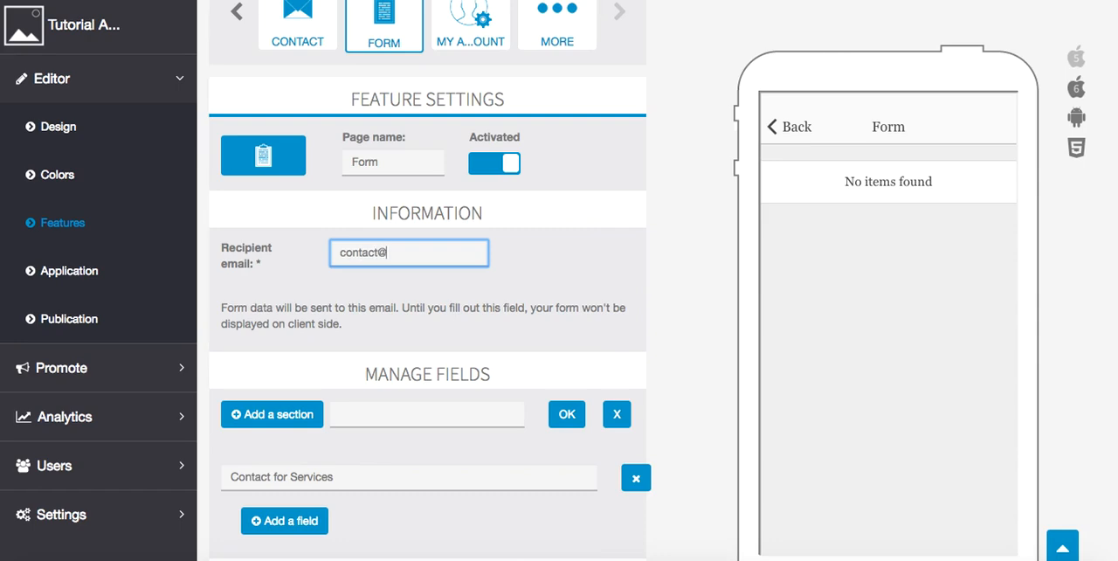
pyautogui.write('company.')
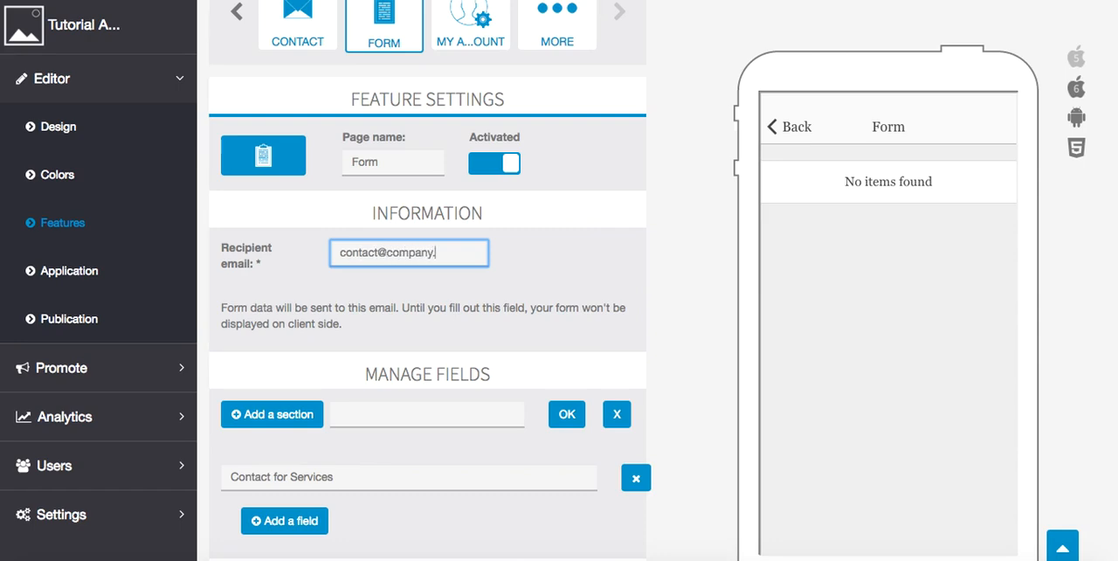
pyautogui.write('com')
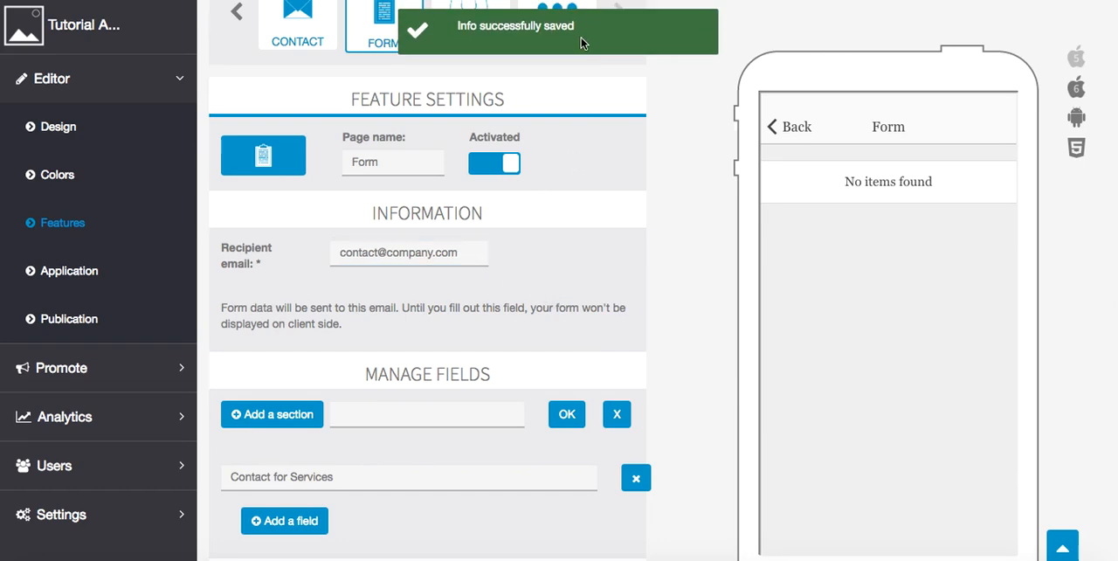
pyautogui.scroll(-3)
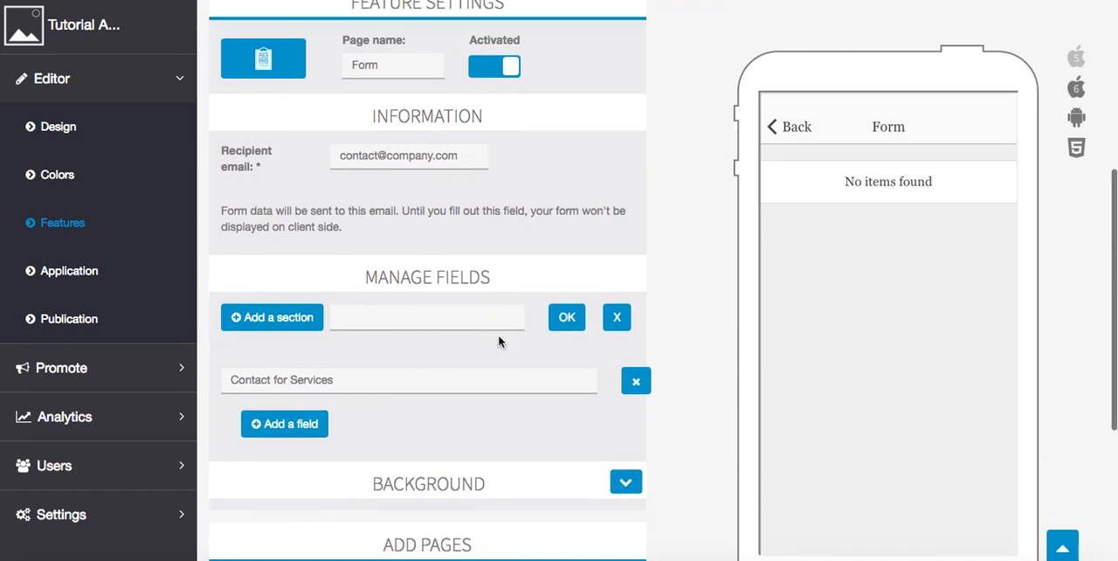
pyautogui.scroll(-3)
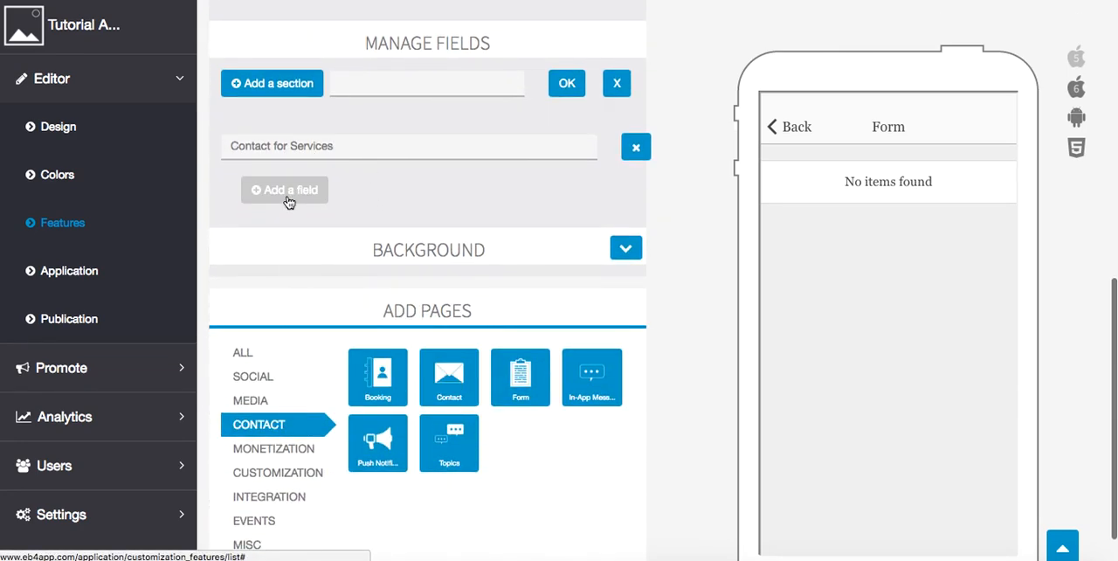
# Step: Add a required Text field named 'Name' to Contact for Services
pyautogui.click(284, 189)
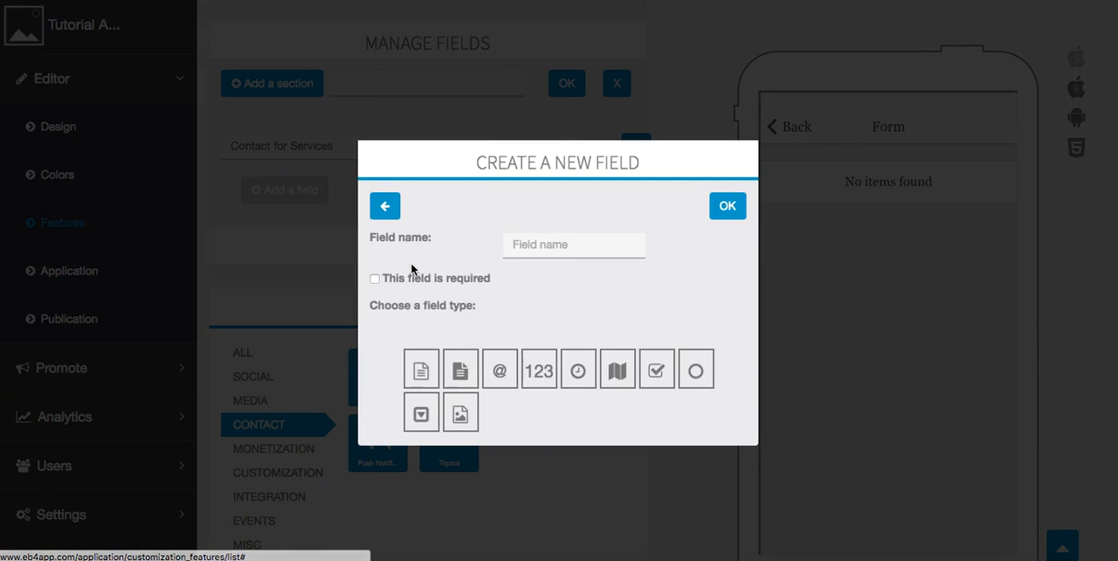
pyautogui.moveTo(571, 341)
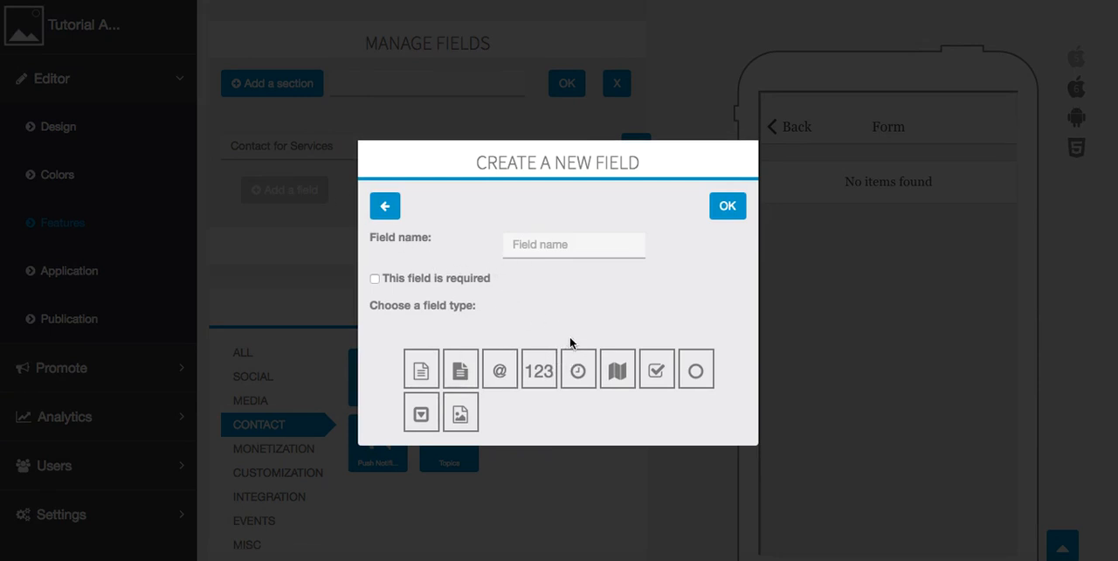
pyautogui.click(574, 244)
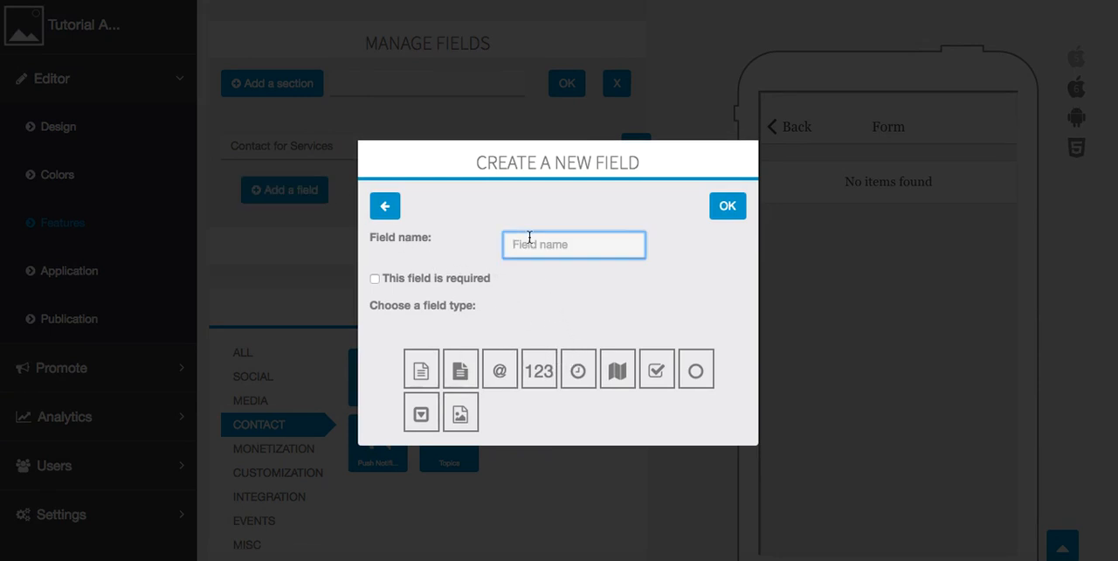
pyautogui.write('Name')
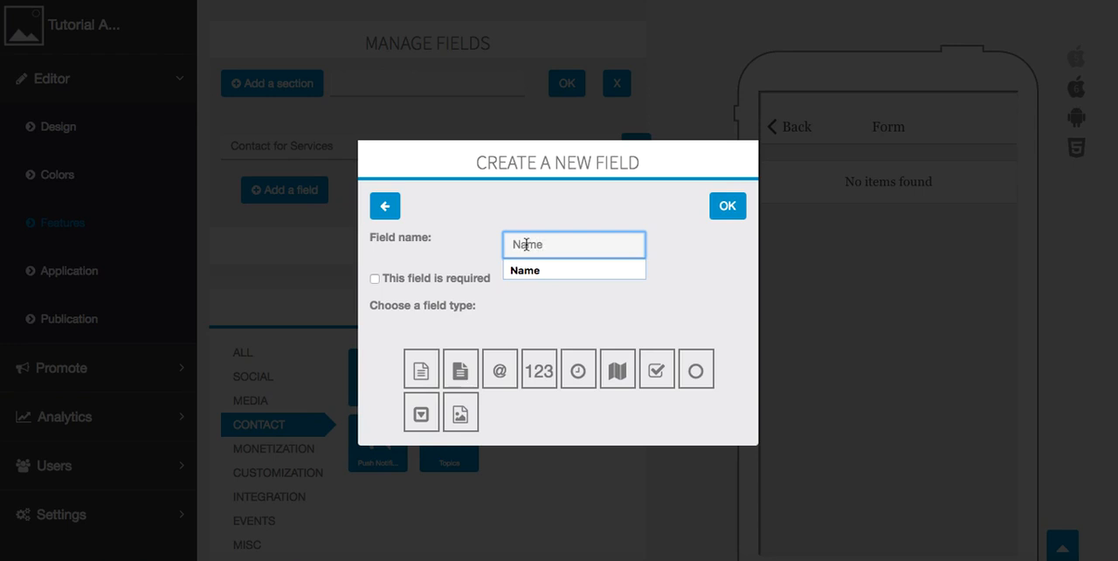
pyautogui.click(375, 279)
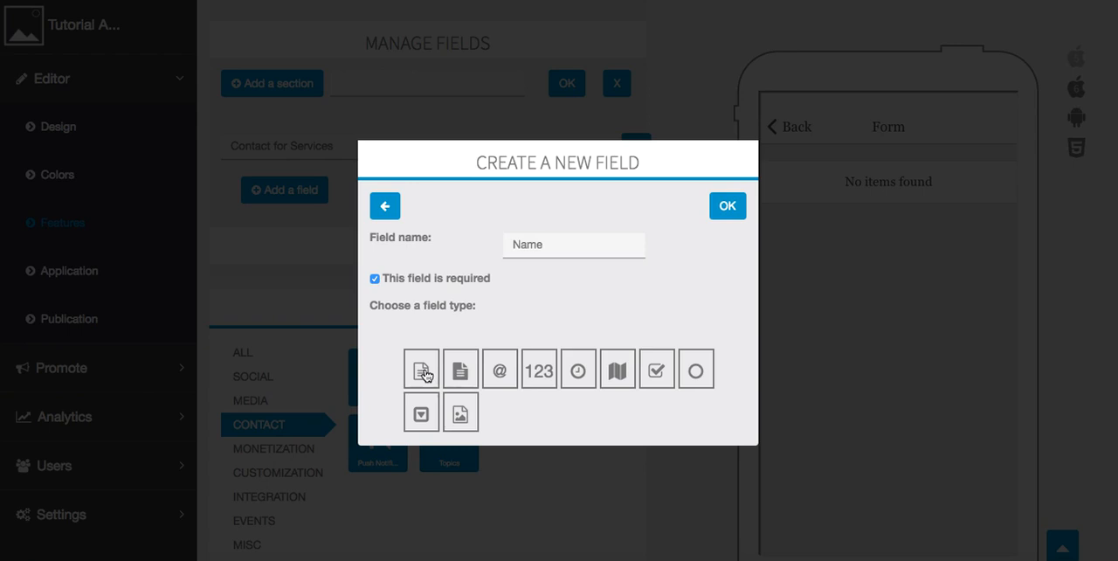
pyautogui.moveTo(421, 367)
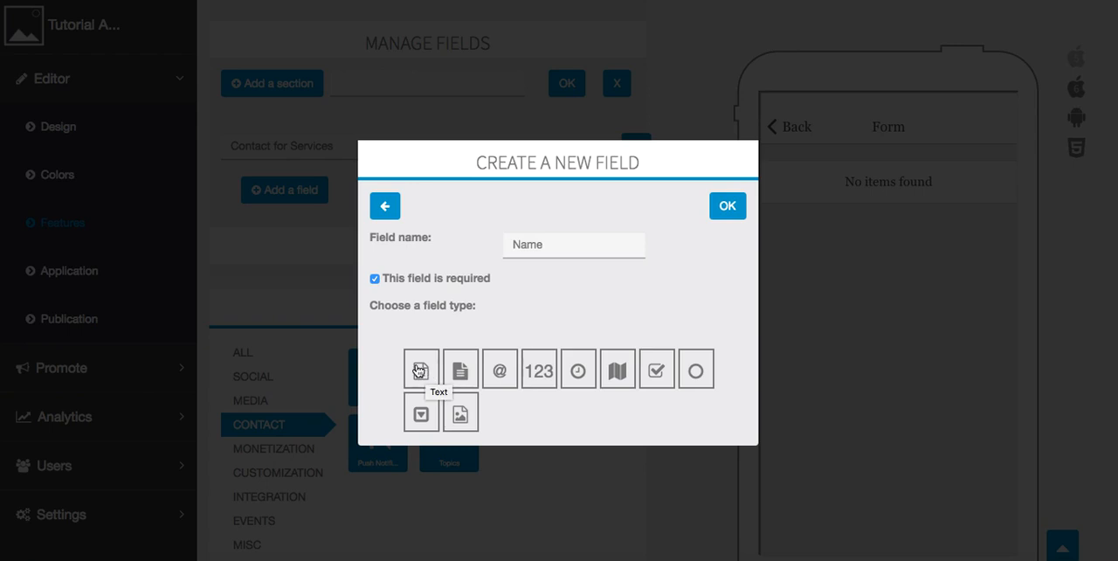
pyautogui.moveTo(461, 368)
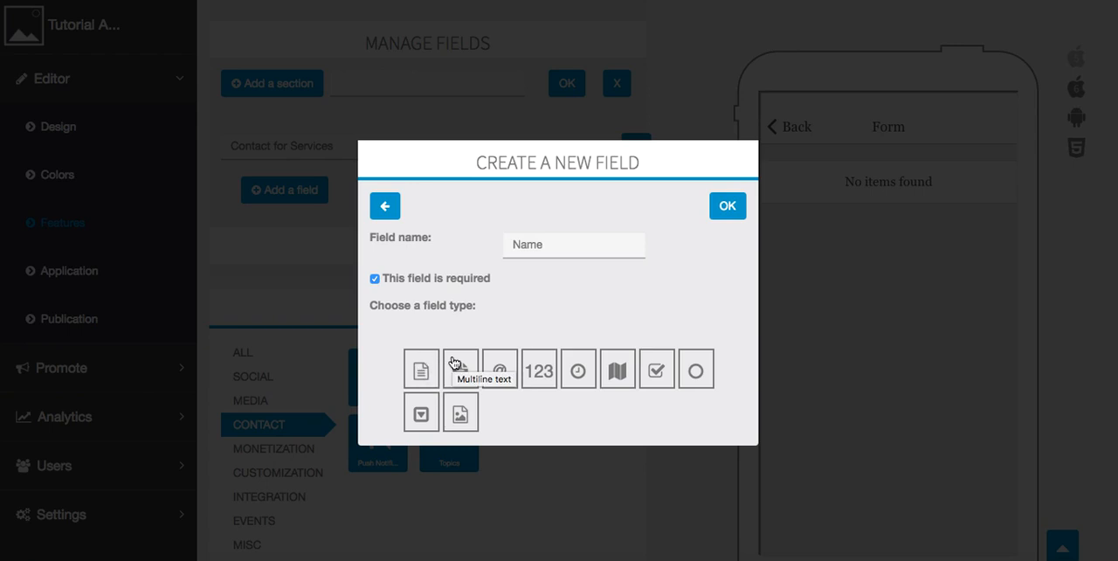
pyautogui.moveTo(499, 367)
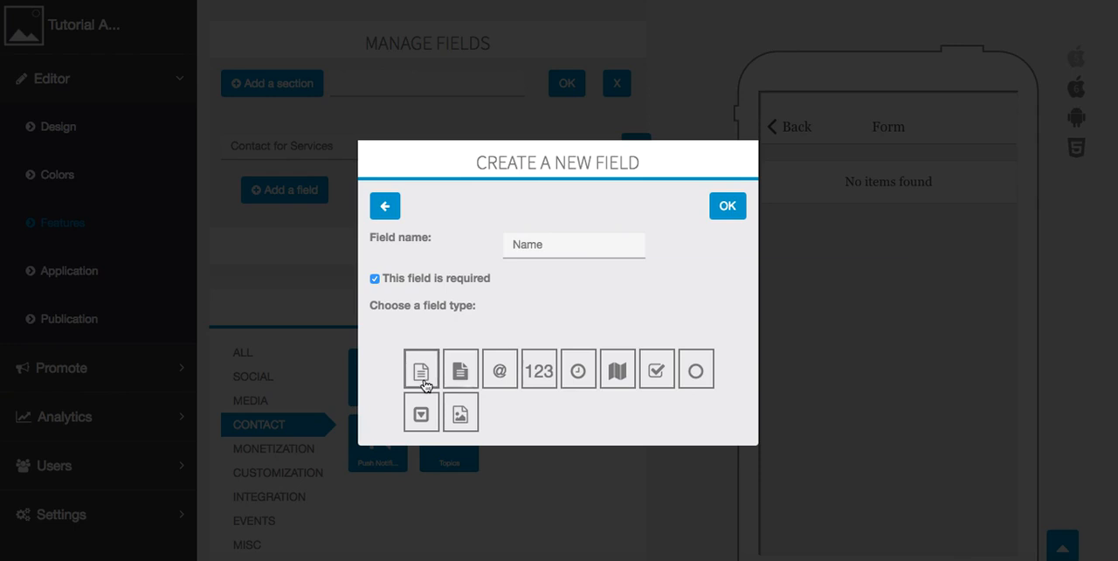
pyautogui.moveTo(461, 368)
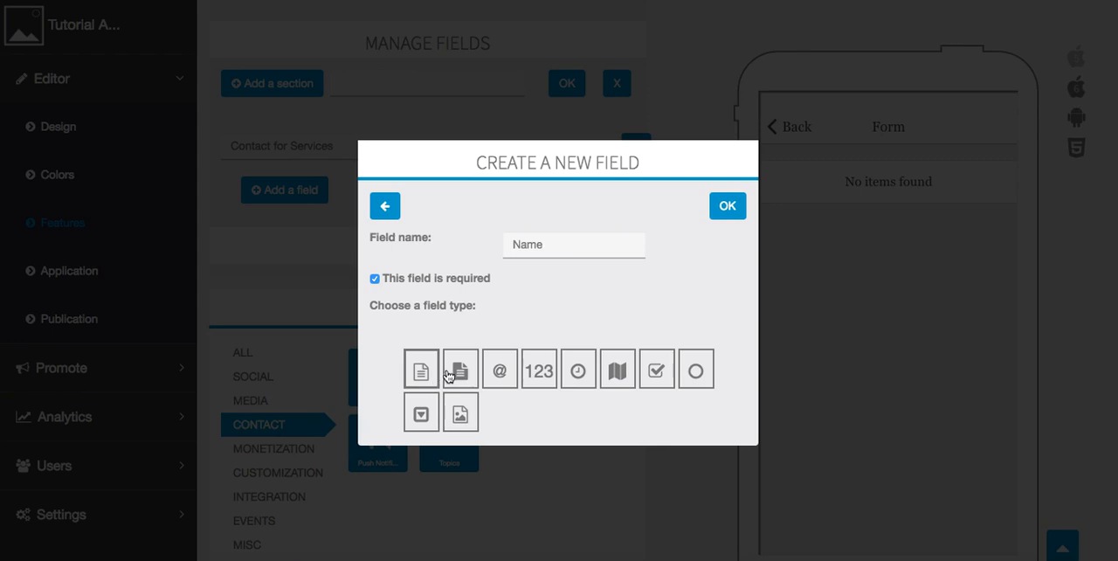
pyautogui.moveTo(461, 367)
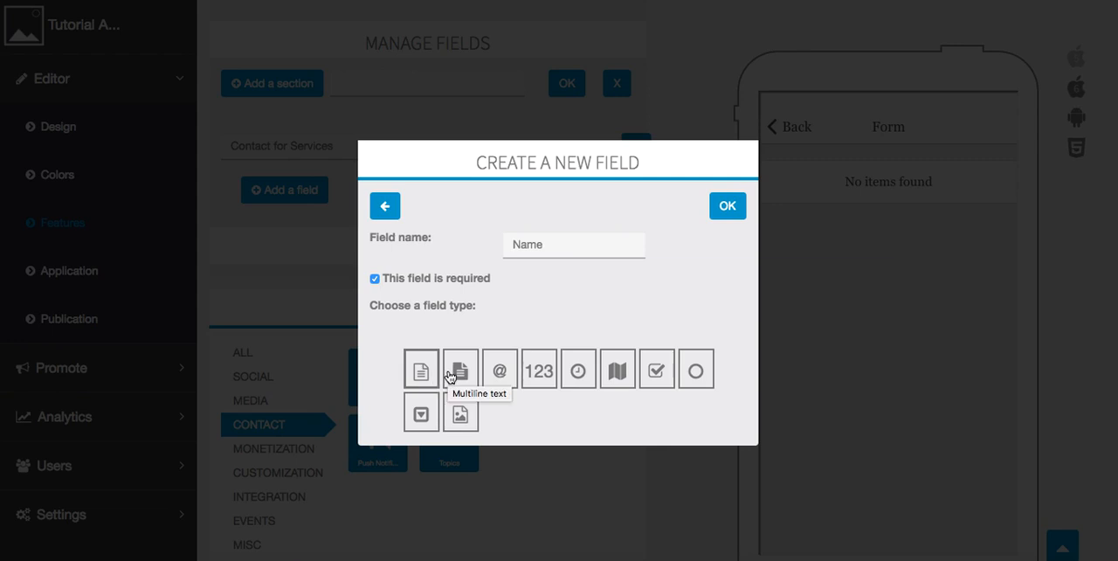
pyautogui.moveTo(421, 368)
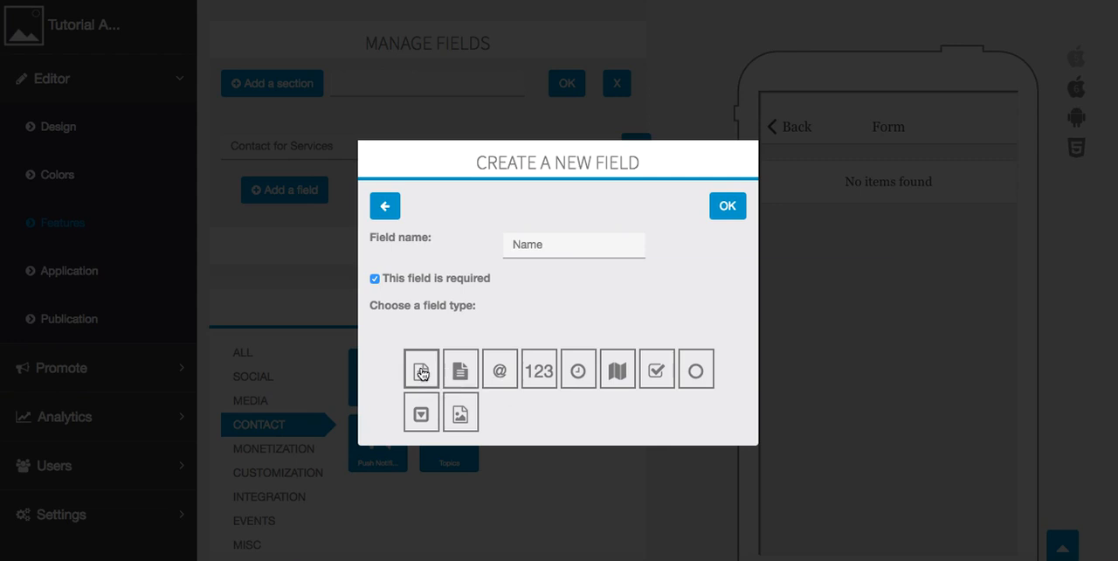
pyautogui.click(727, 205)
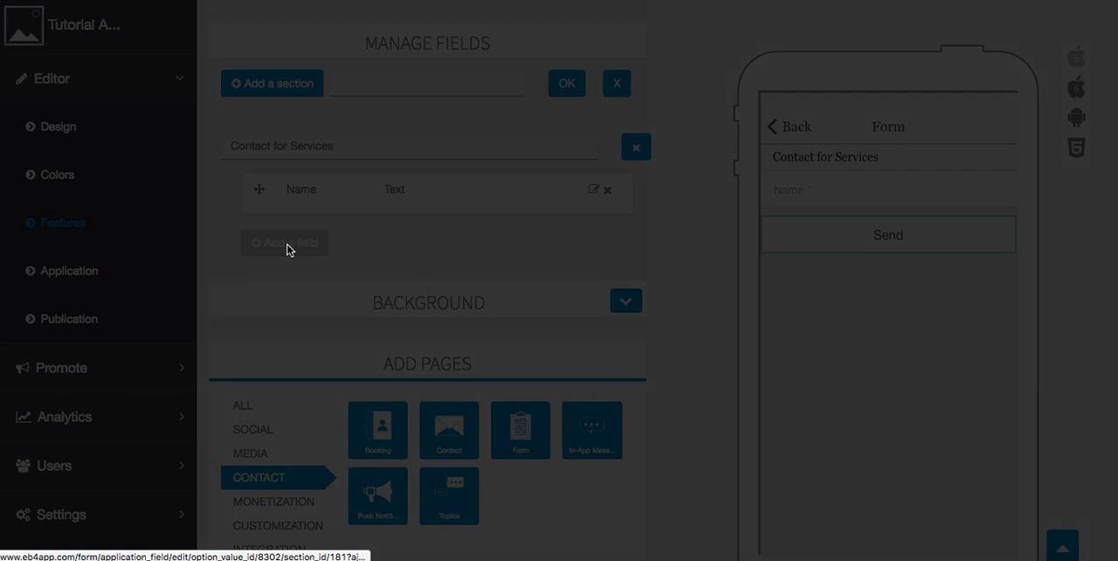
# Step: Add a required email-type field named 'Email' below Name
pyautogui.click(284, 243)
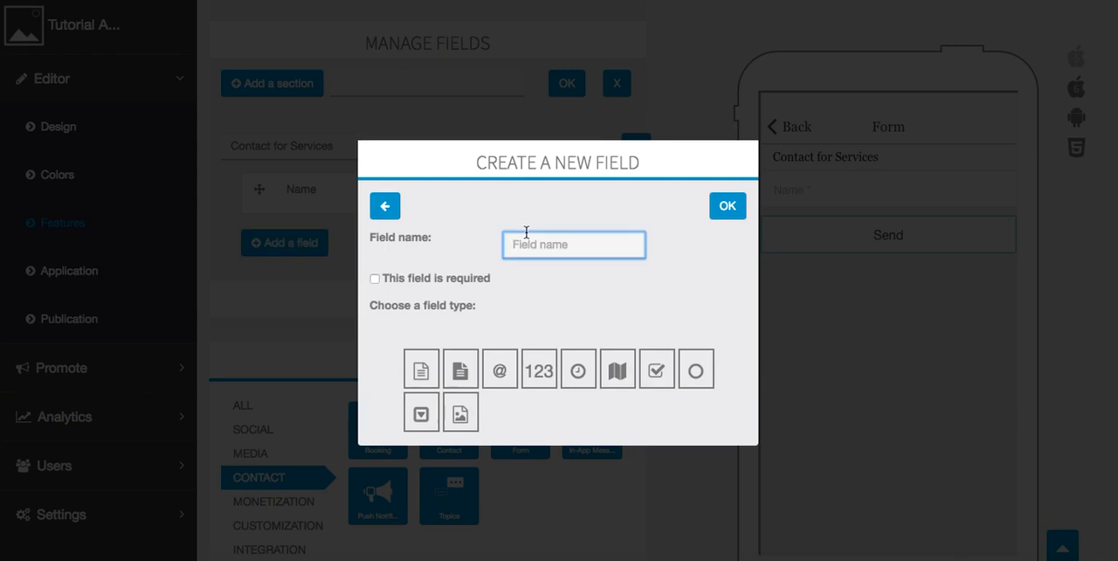
pyautogui.write('Email')
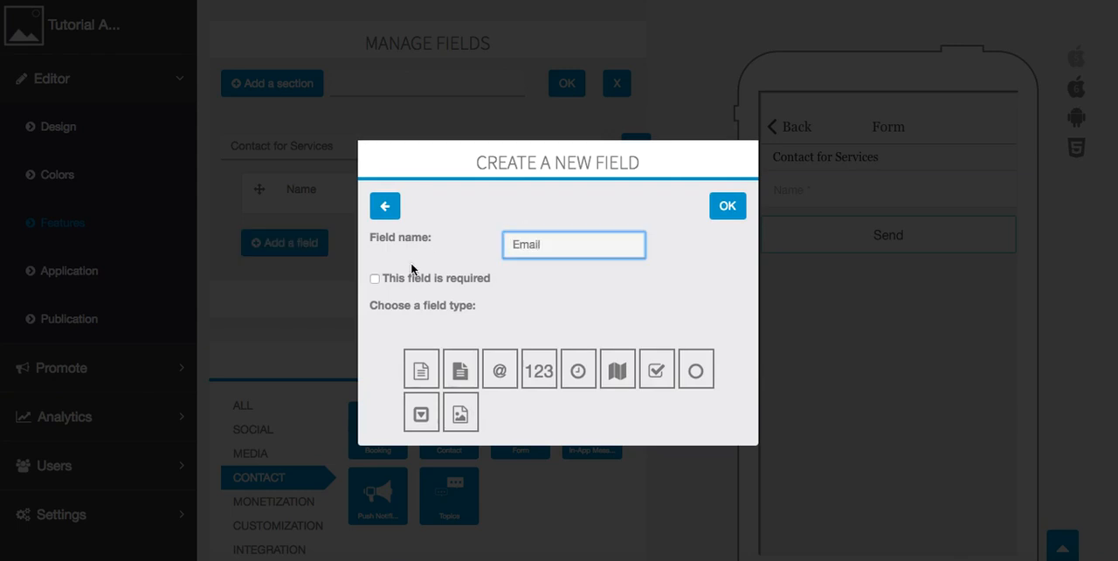
pyautogui.click(374, 278)
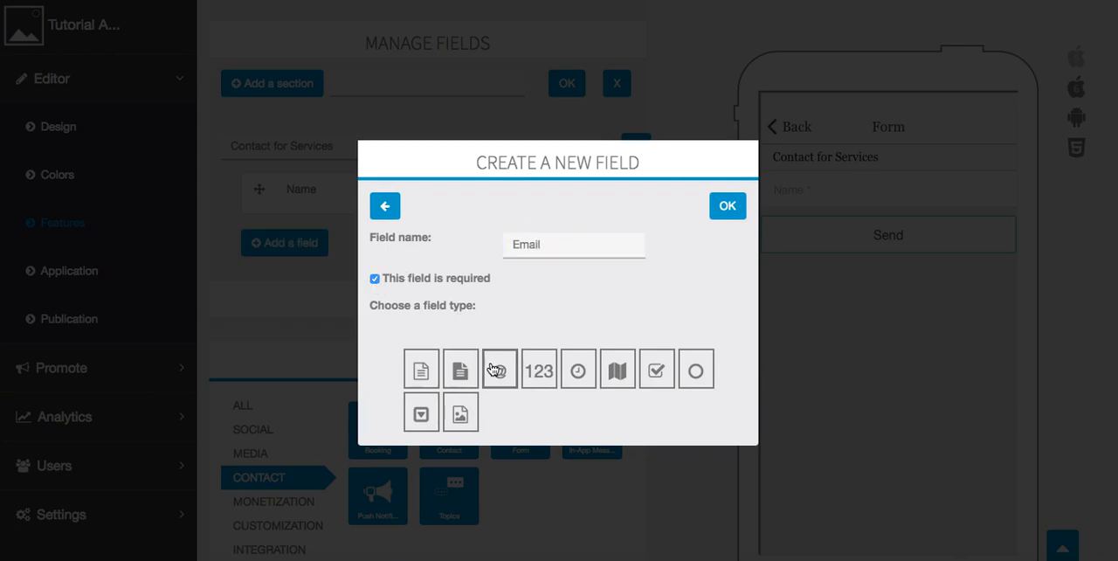
pyautogui.click(727, 205)
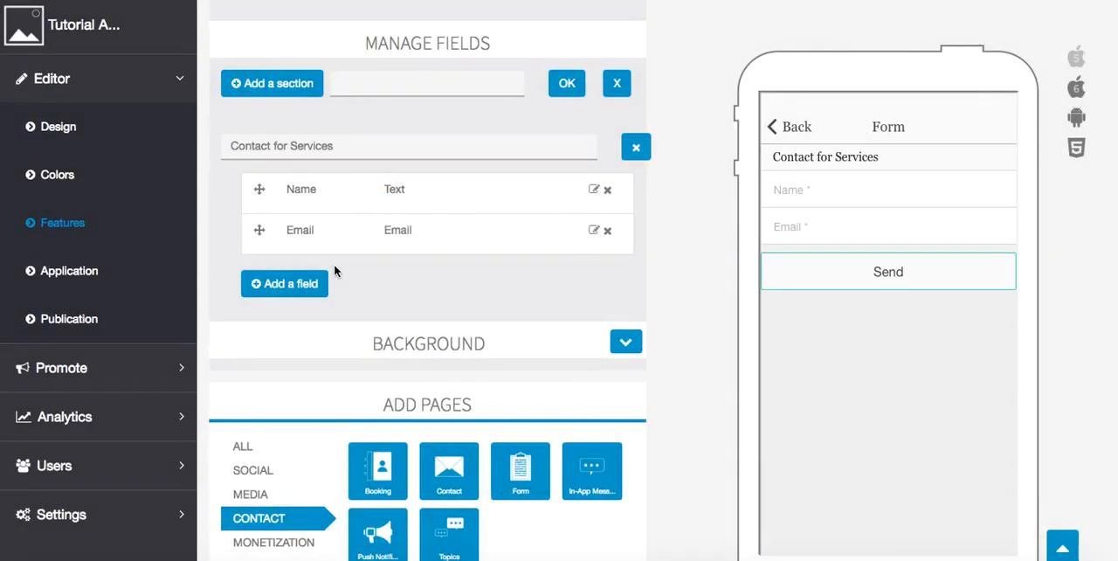
pyautogui.click(284, 283)
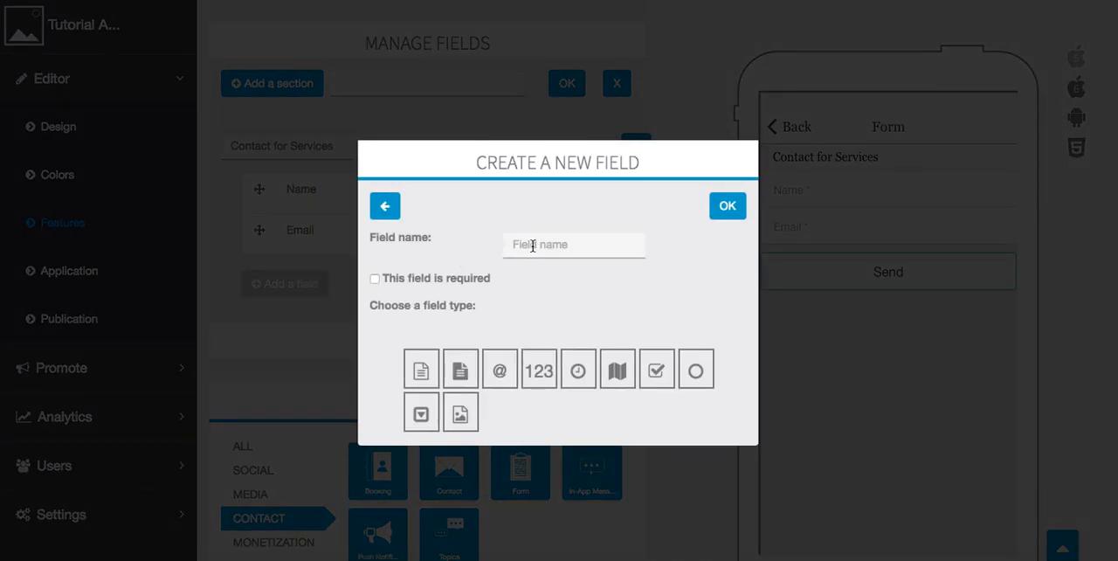
# Step: Add a required number-type field named 'Phone Number' after Email
pyautogui.write('Phone')
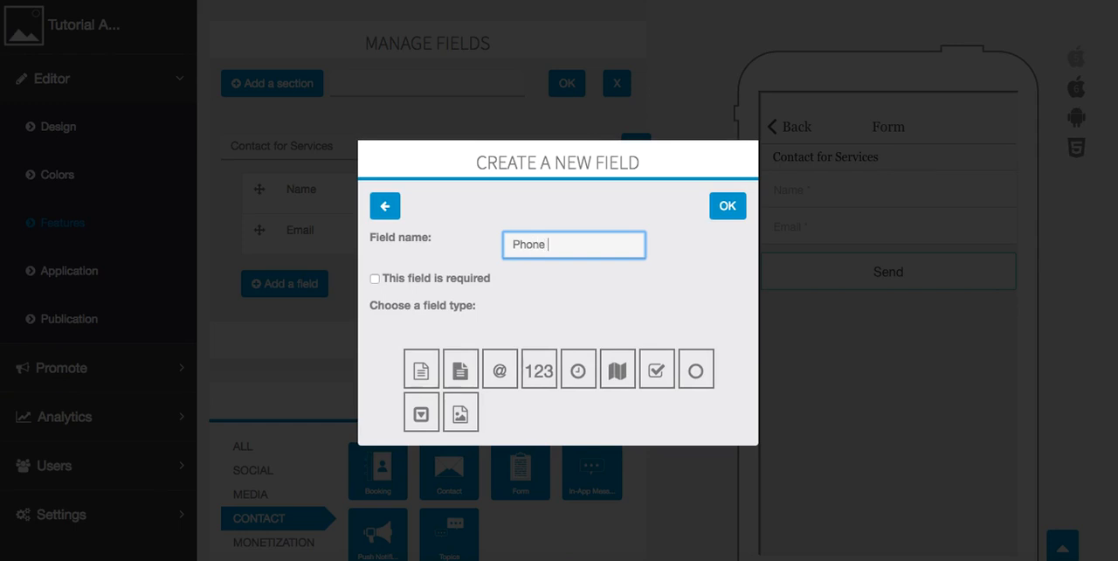
pyautogui.write('Num')
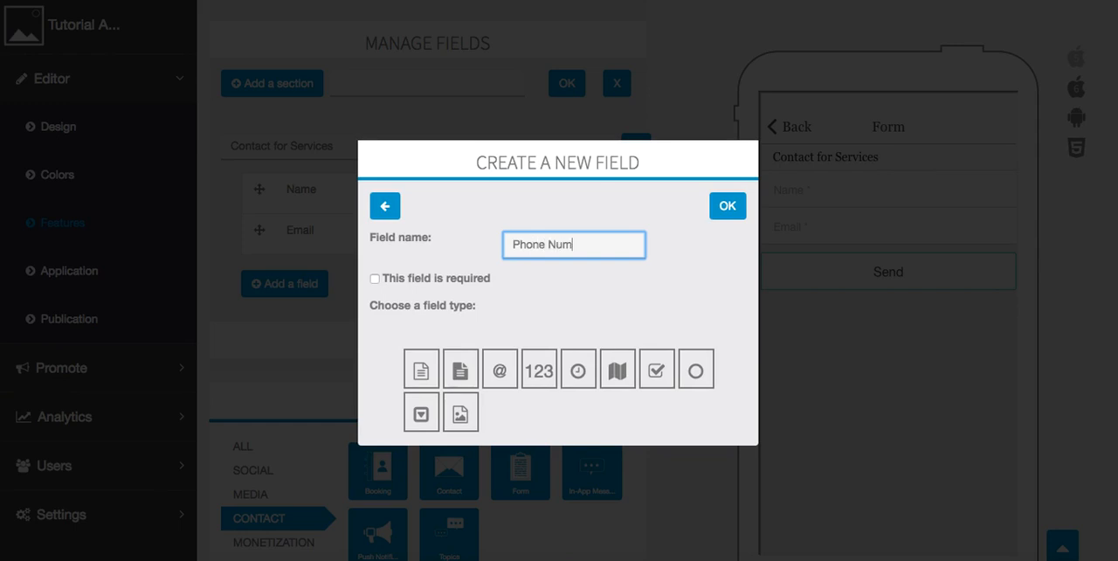
pyautogui.write('ber')
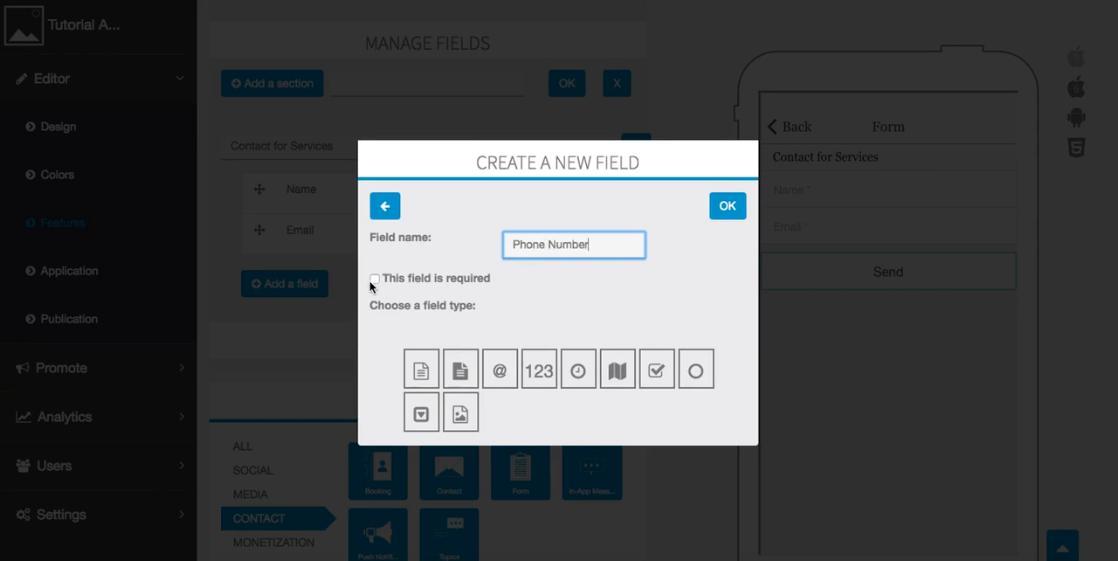
pyautogui.click(374, 277)
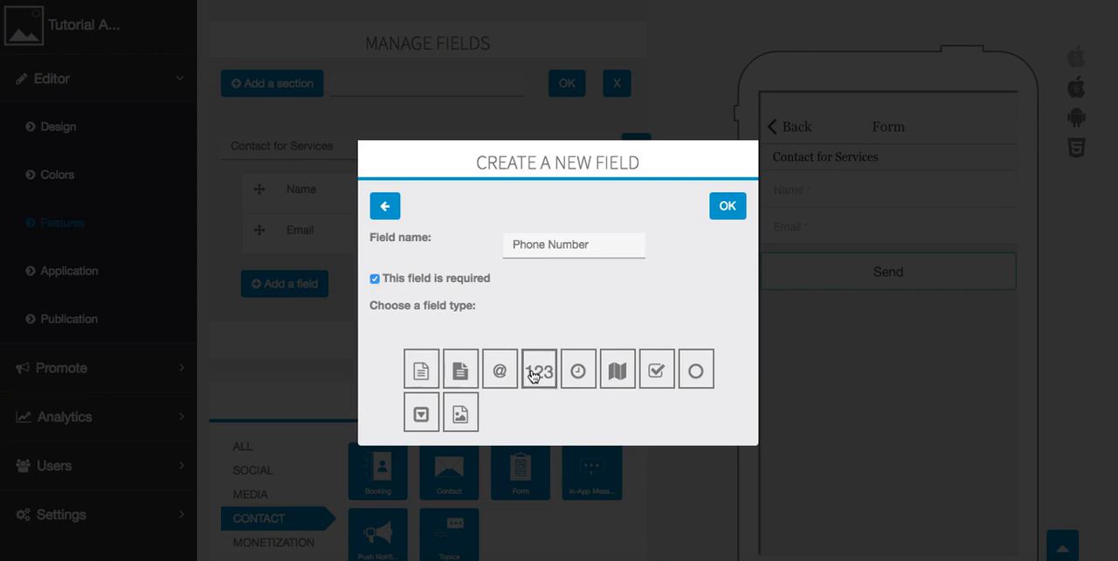
pyautogui.click(726, 205)
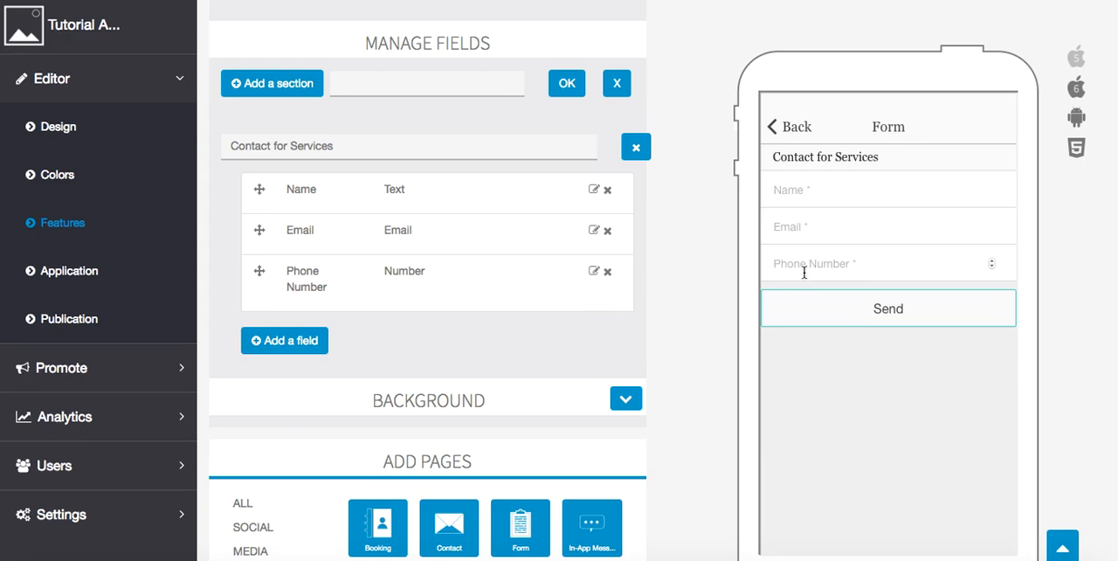
pyautogui.moveTo(809, 307)
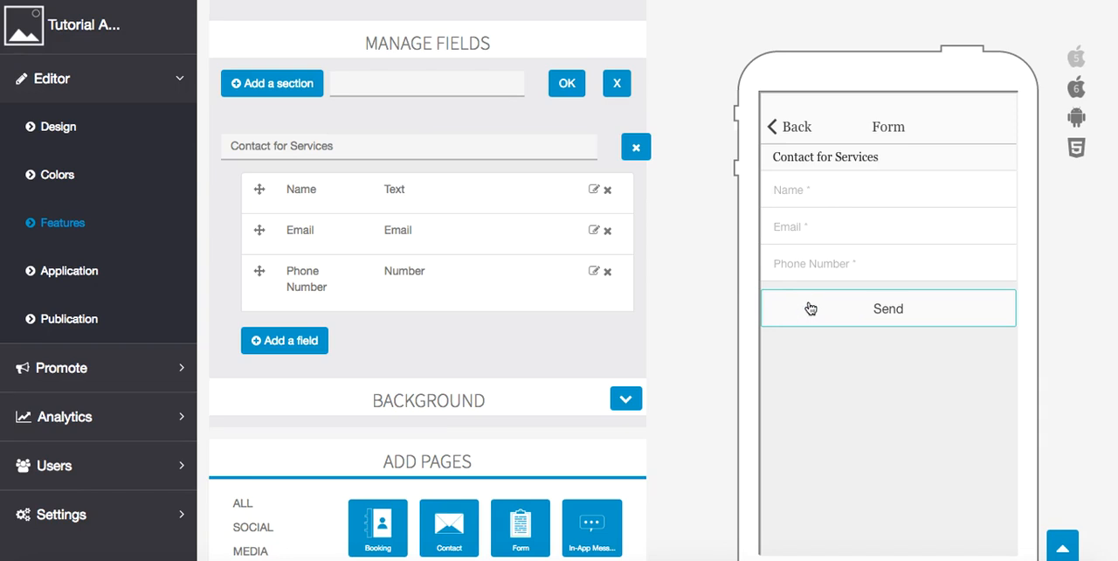
pyautogui.moveTo(524, 339)
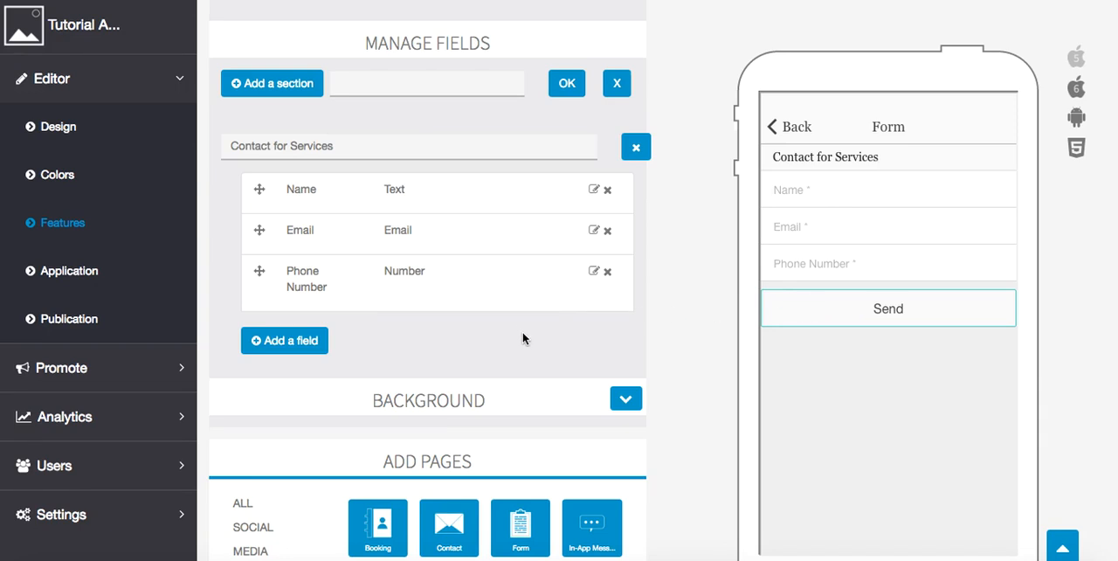
pyautogui.click(626, 398)
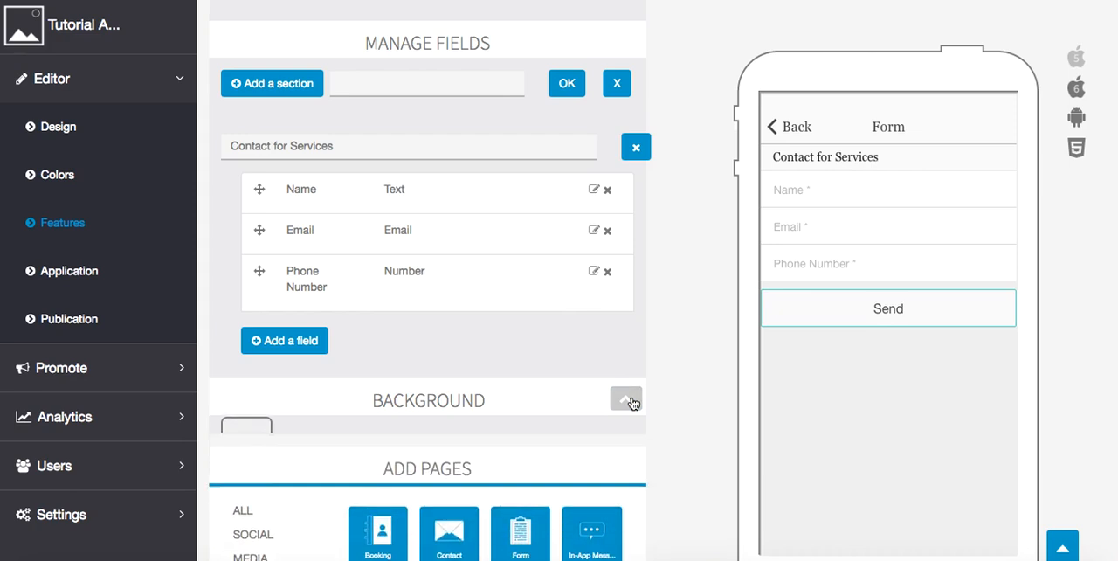
pyautogui.scroll(3)
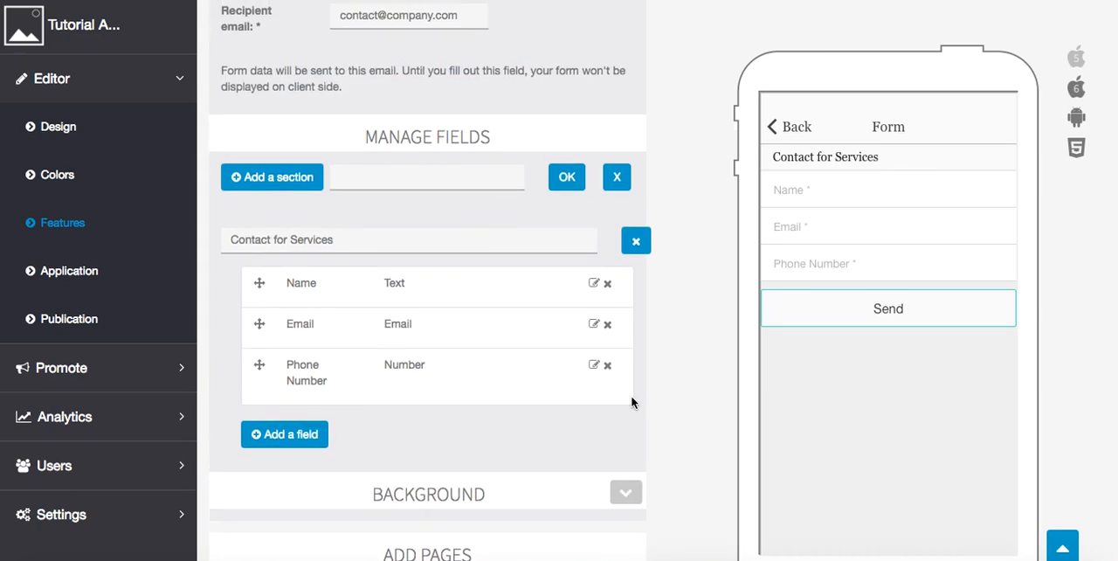
pyautogui.scroll(3)
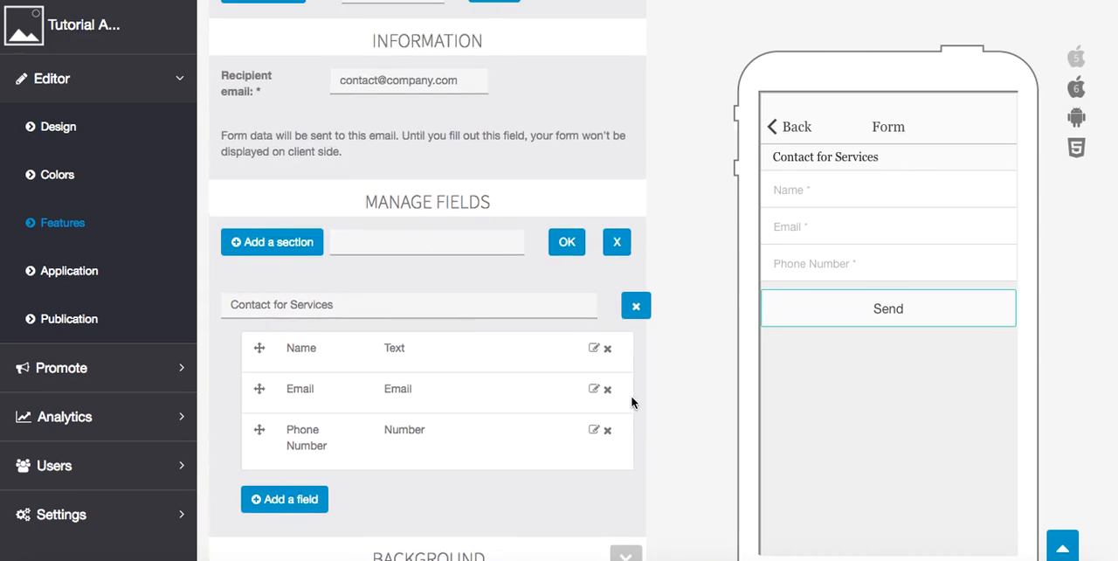
pyautogui.scroll(3)
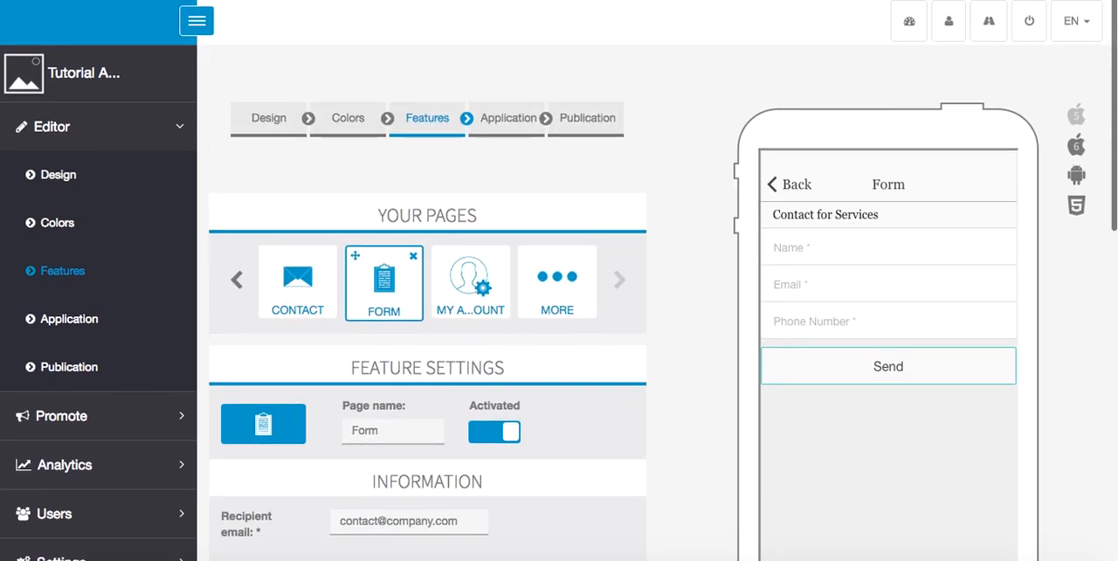